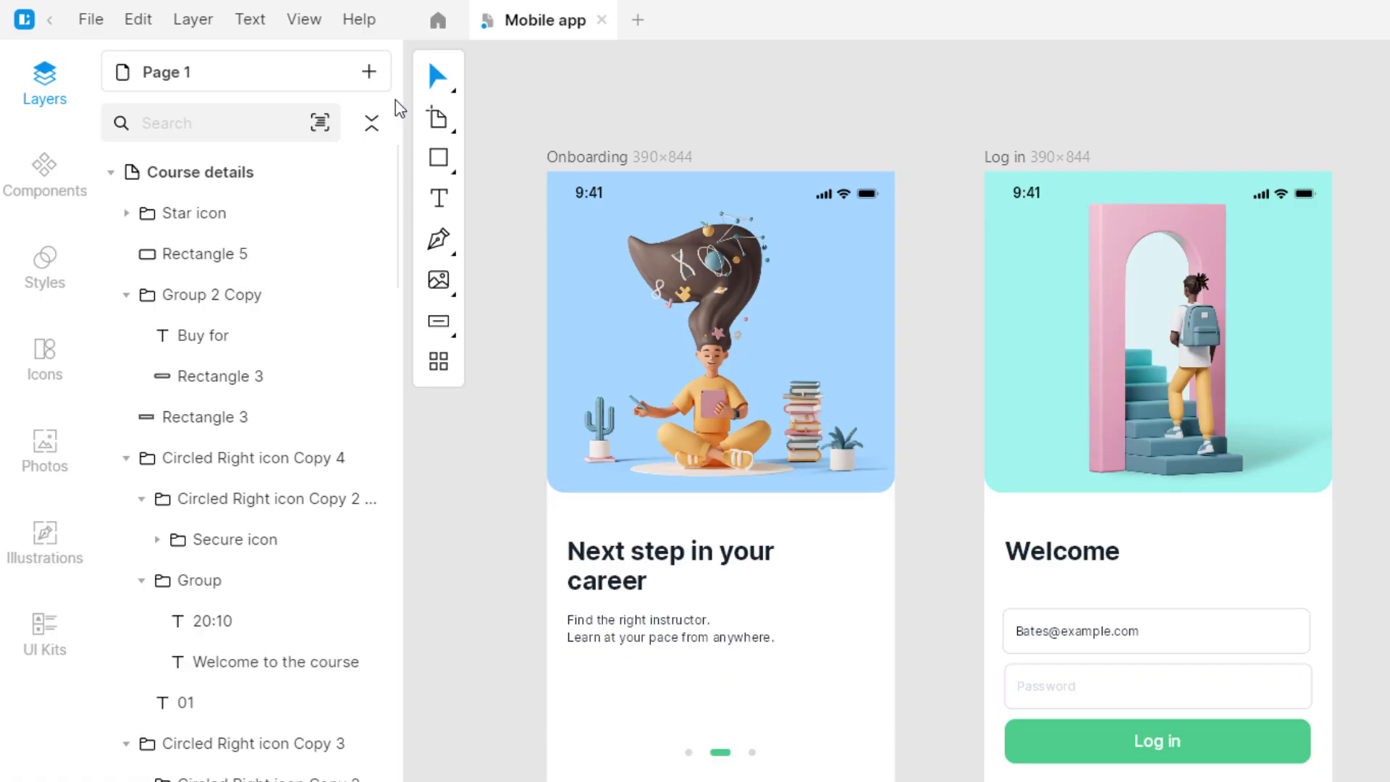
- Scroll the right panel to reveal the Color Palette section for the Analytics screen
scroll(down, 3)
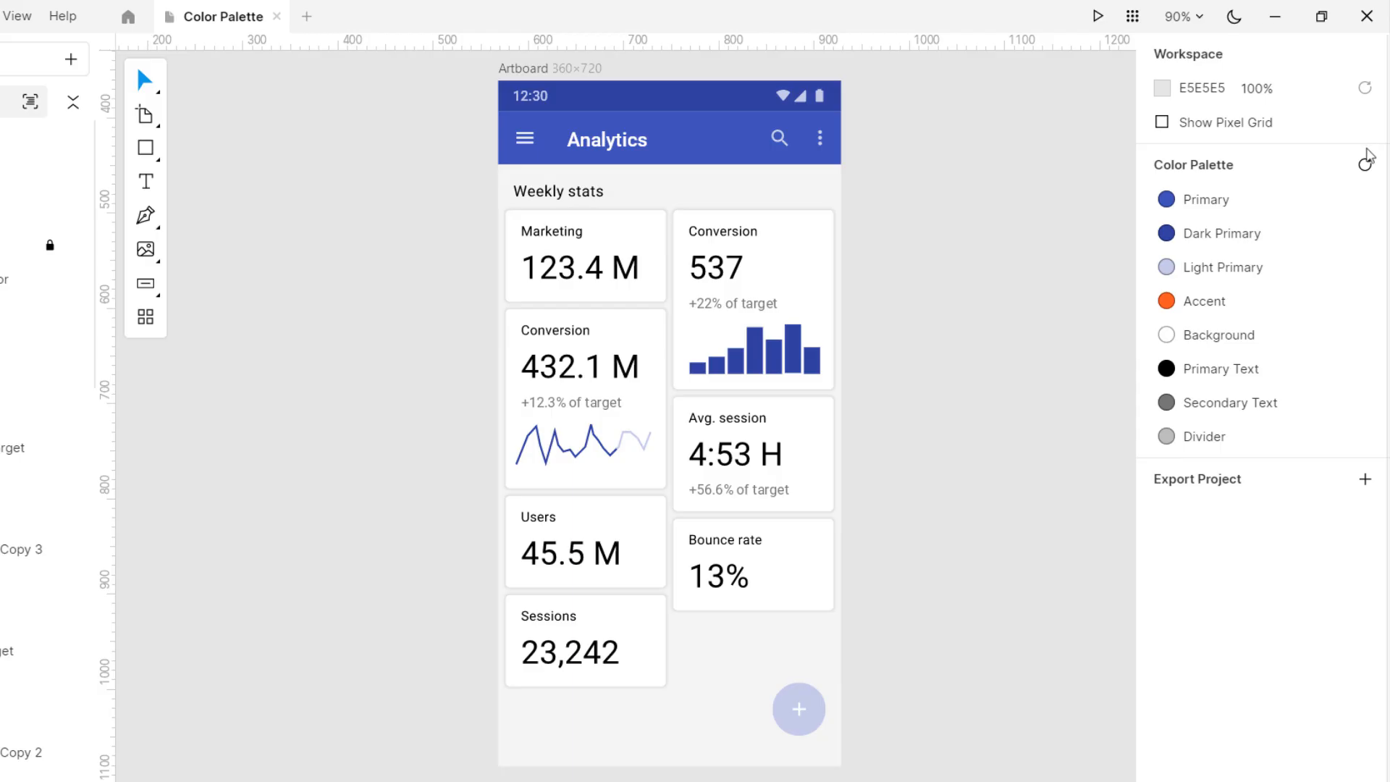
- Regenerate the palette three times, recolouring the Analytics screen into purple and pink tones
click(1367, 165)
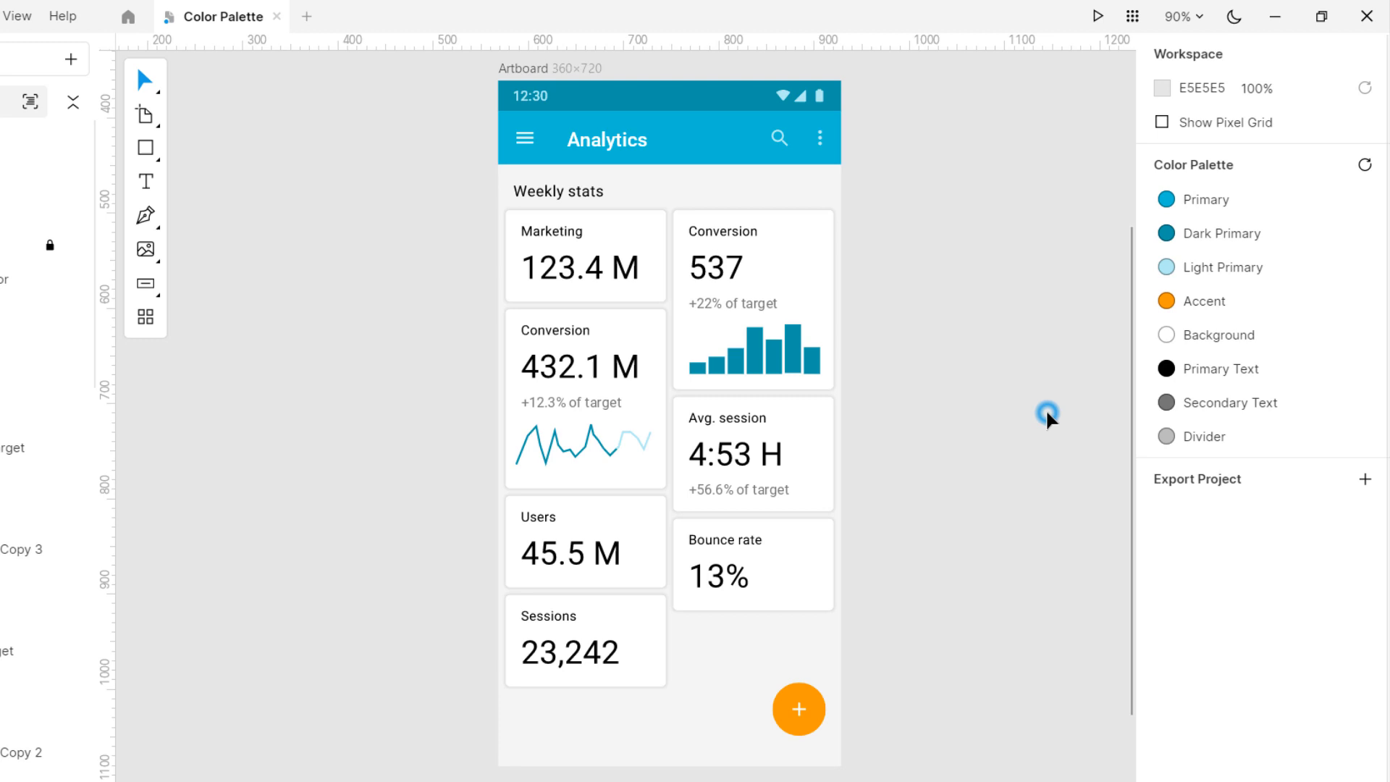
click(1366, 165)
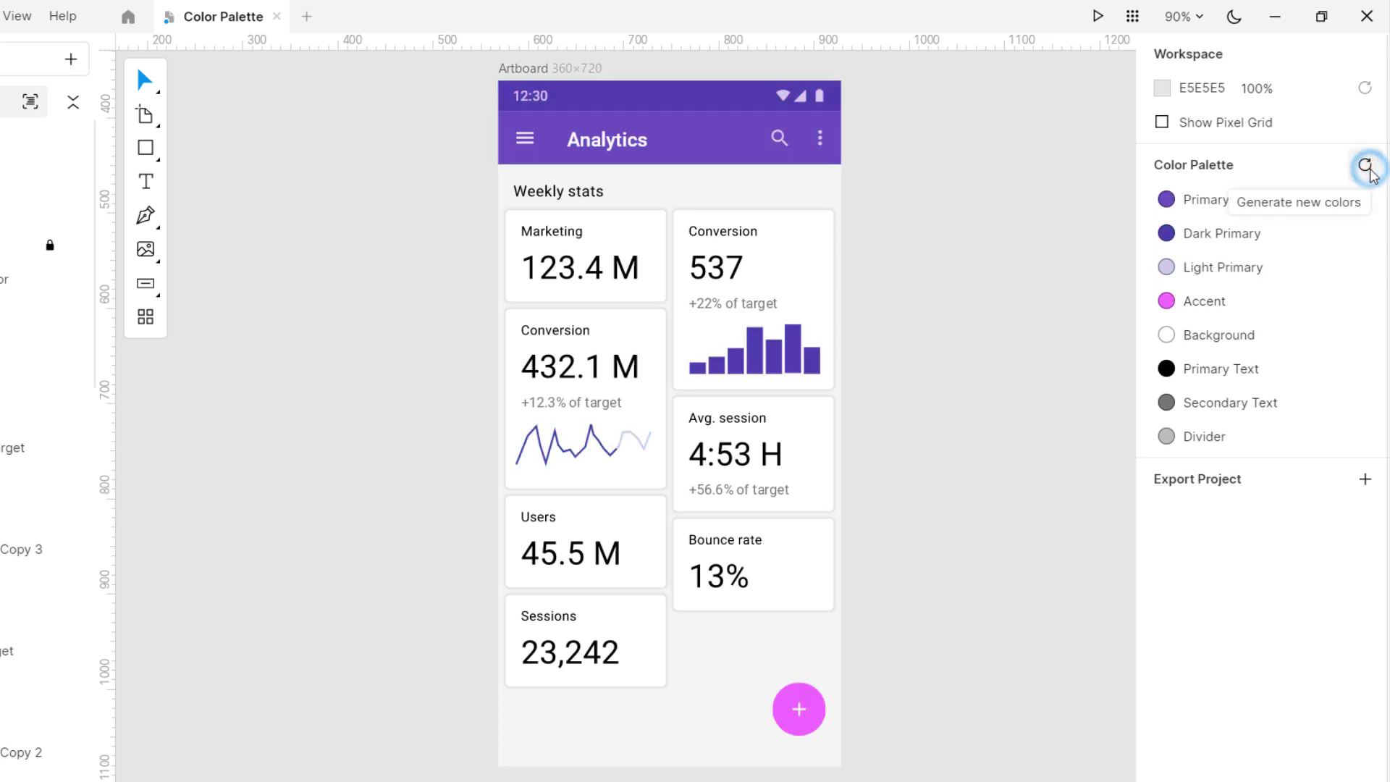
click(1365, 168)
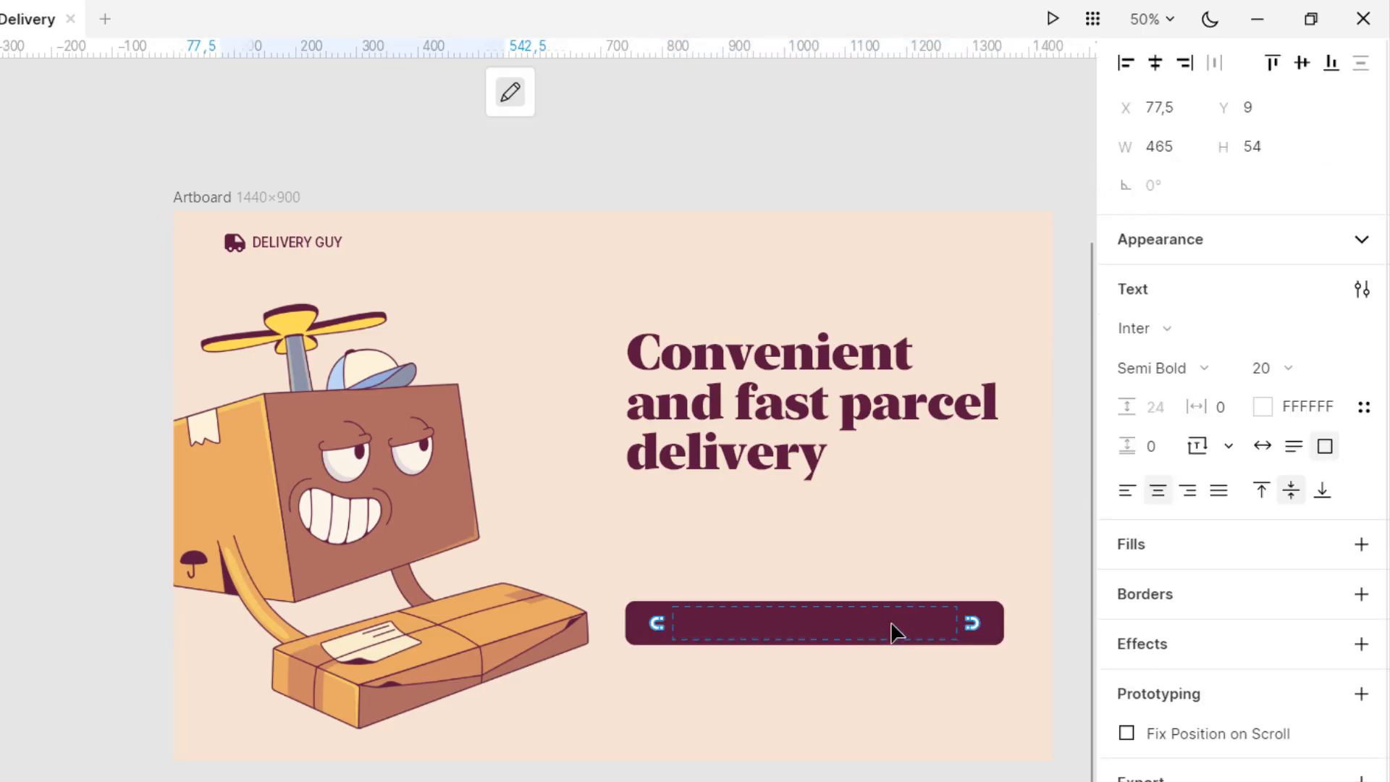
- Relabel the Delivery page's dark button to START USING and commit the edit
text(START USING)
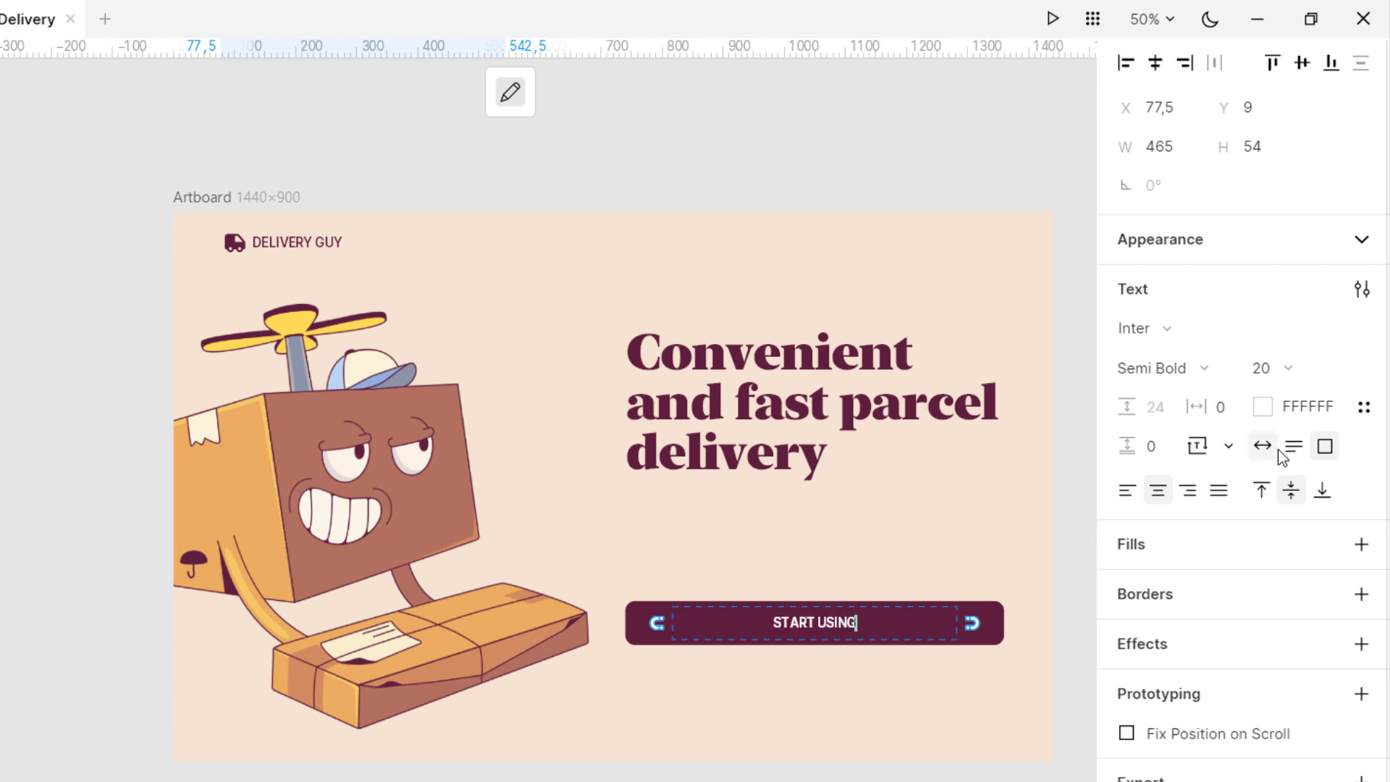
click(721, 287)
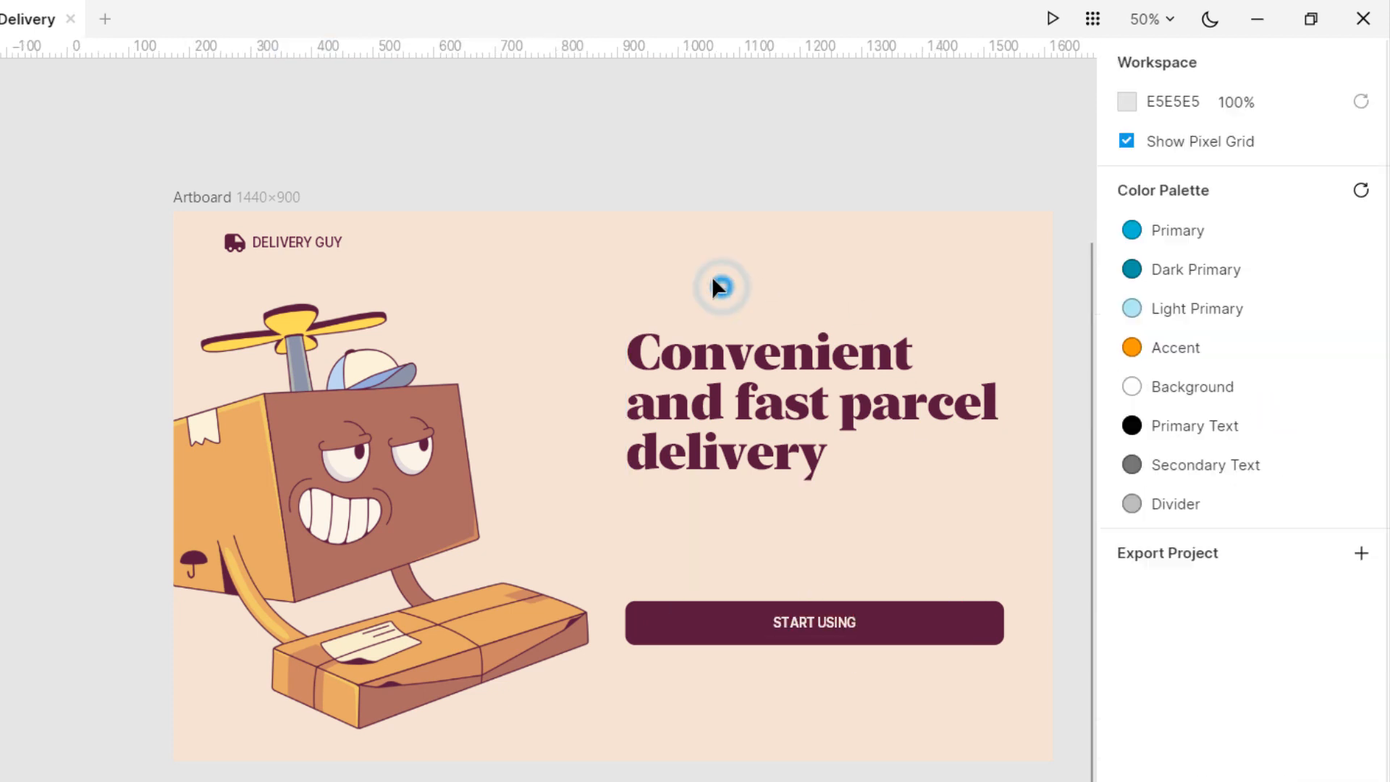
click(721, 287)
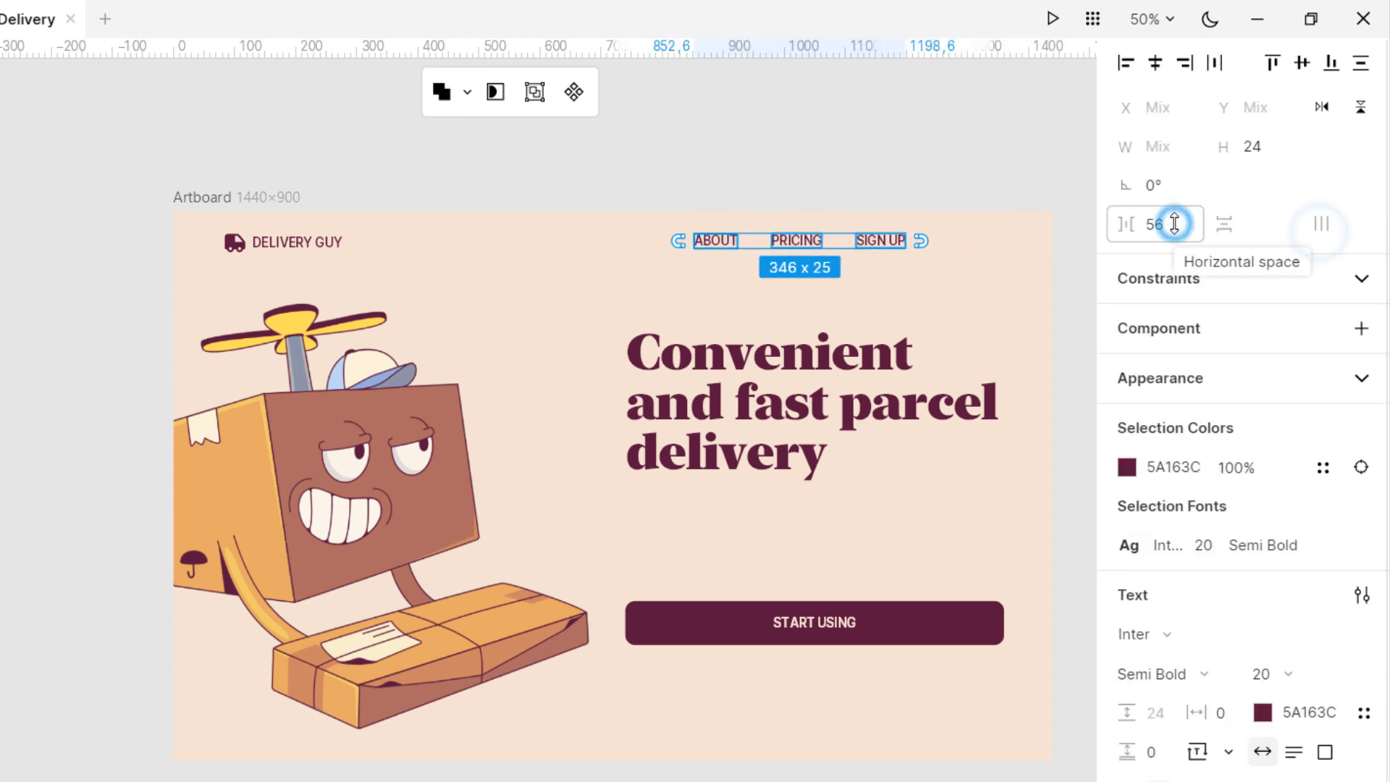
- Adjust the header links' horizontal spacing and enter the text Earlean Goforth in the Mobile app
click(216, 16)
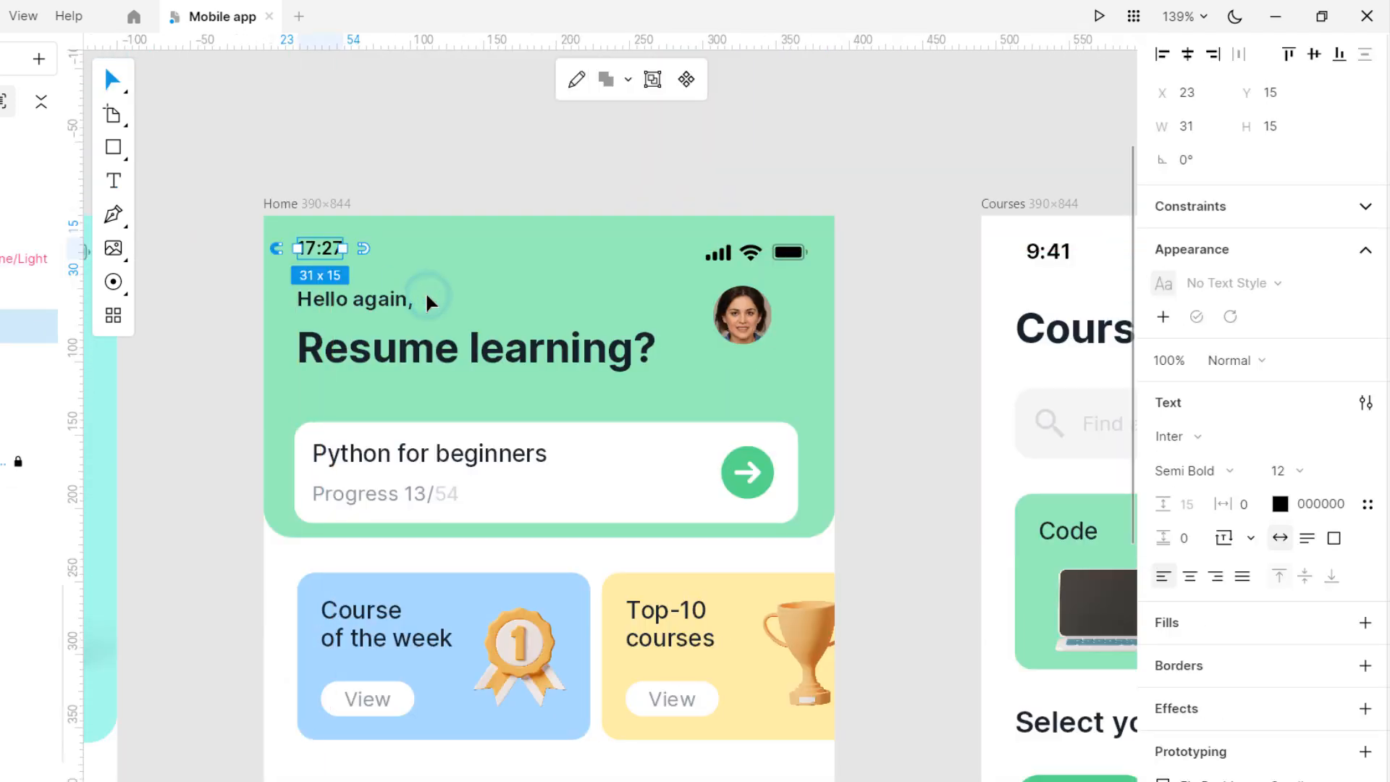
text(Earlean Goforth)
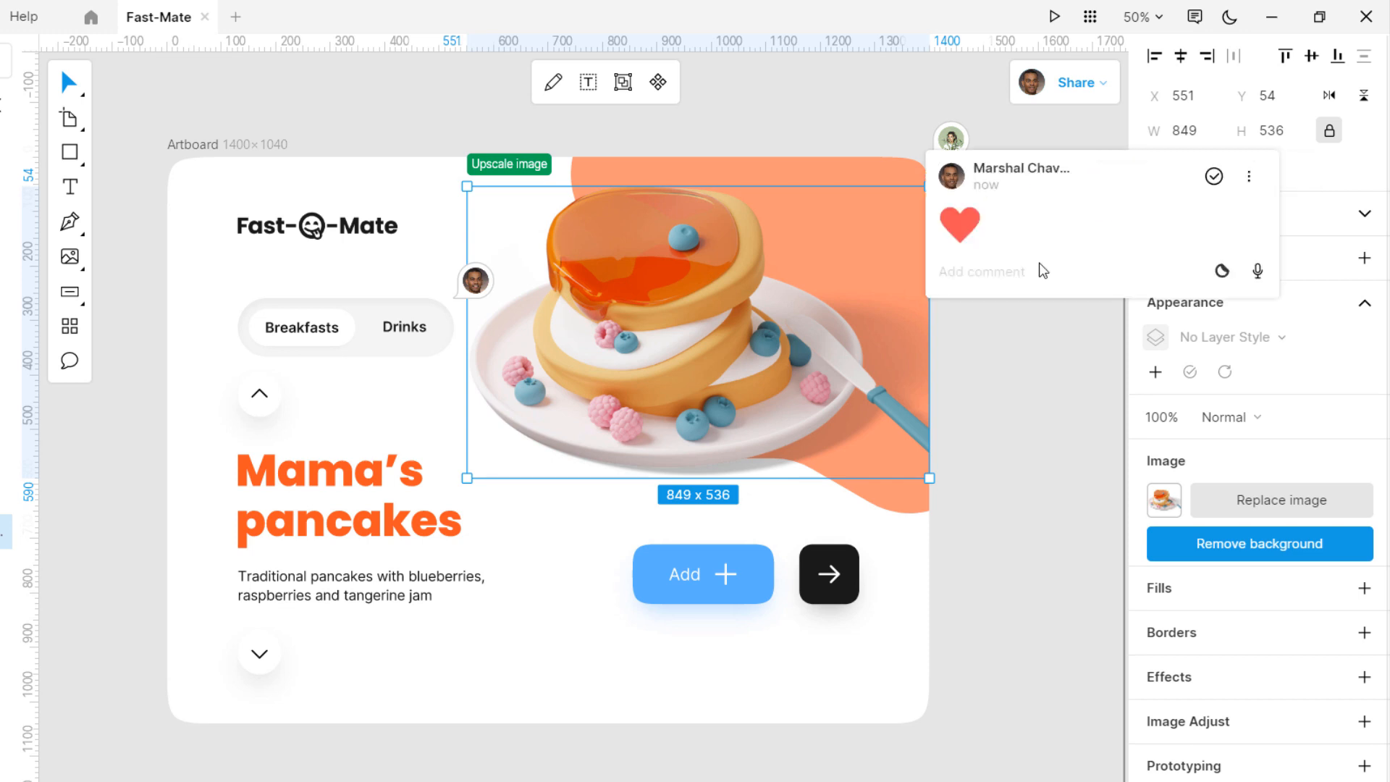
- Start a reply in the Add comment field under the heart comment on the pancake image
click(70, 360)
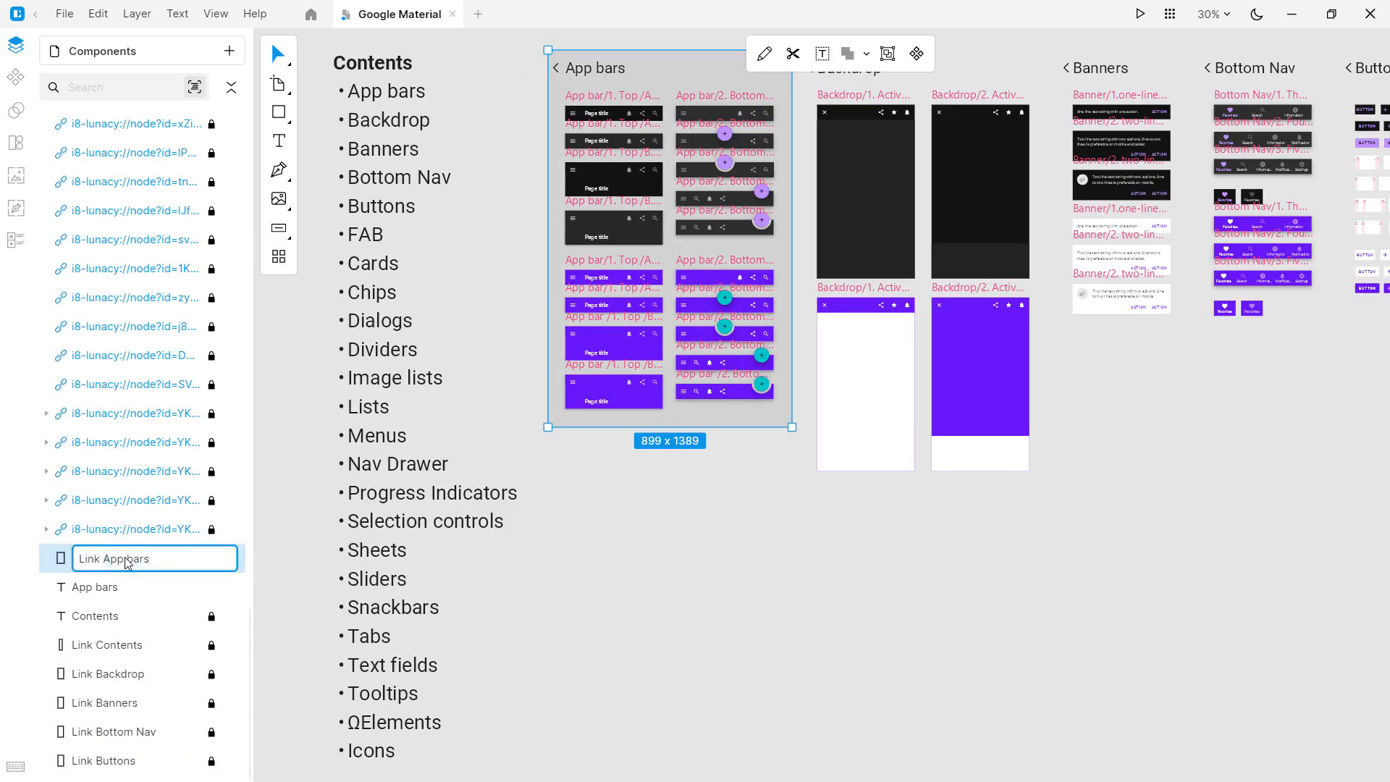
- Bring up the layer actions for the renamed Link App bars layer in the Layers panel
right_click(116, 557)
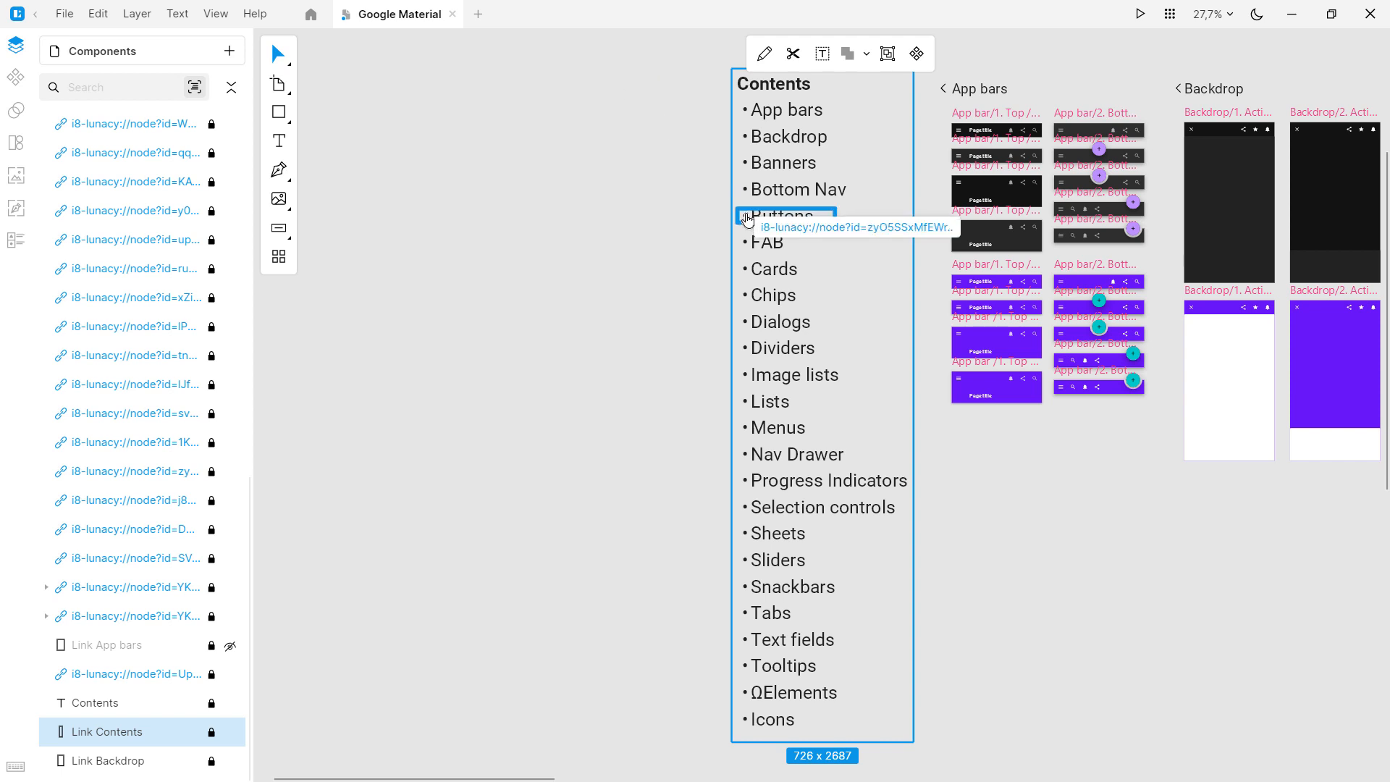
mouse_move(714, 180)
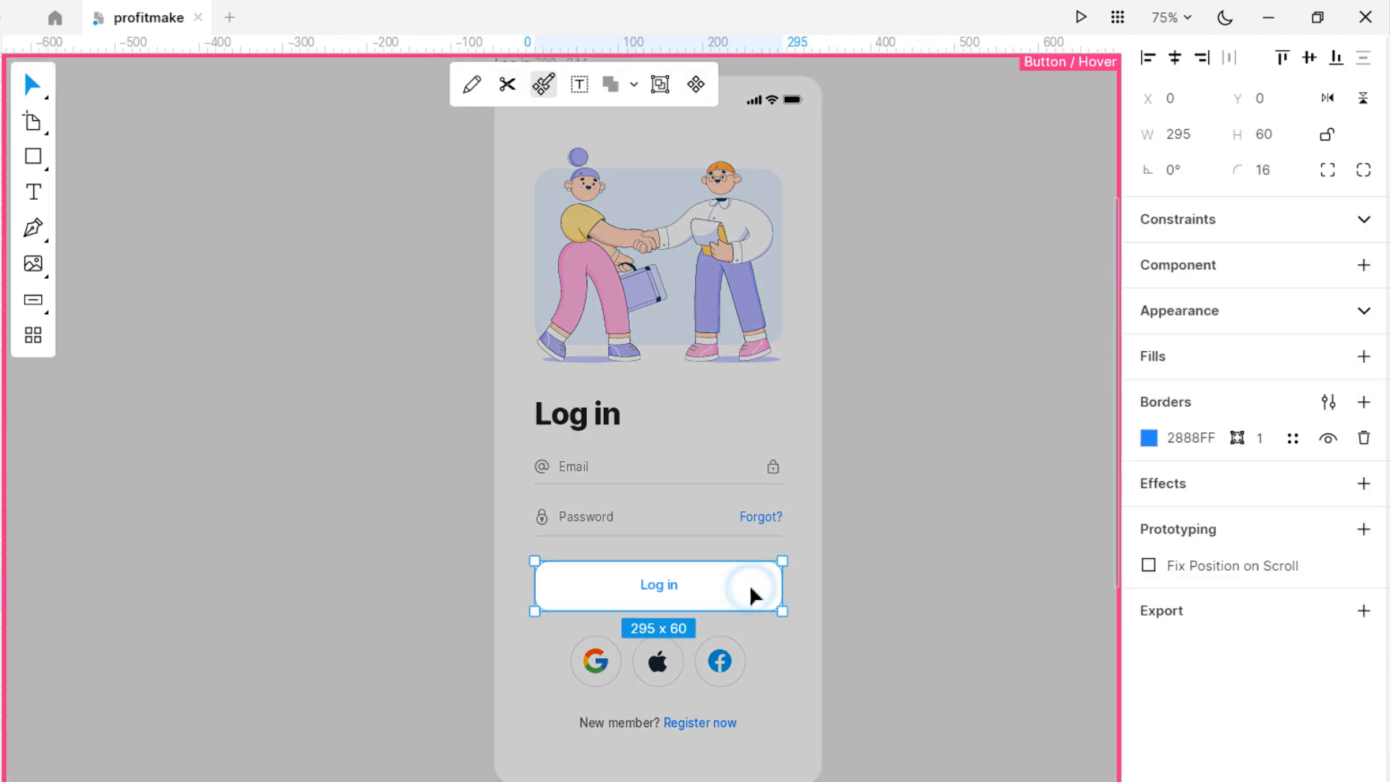
- Add a Pressed state to the Log in button after Hover, filled solid blue, and exit component editing
click(1364, 356)
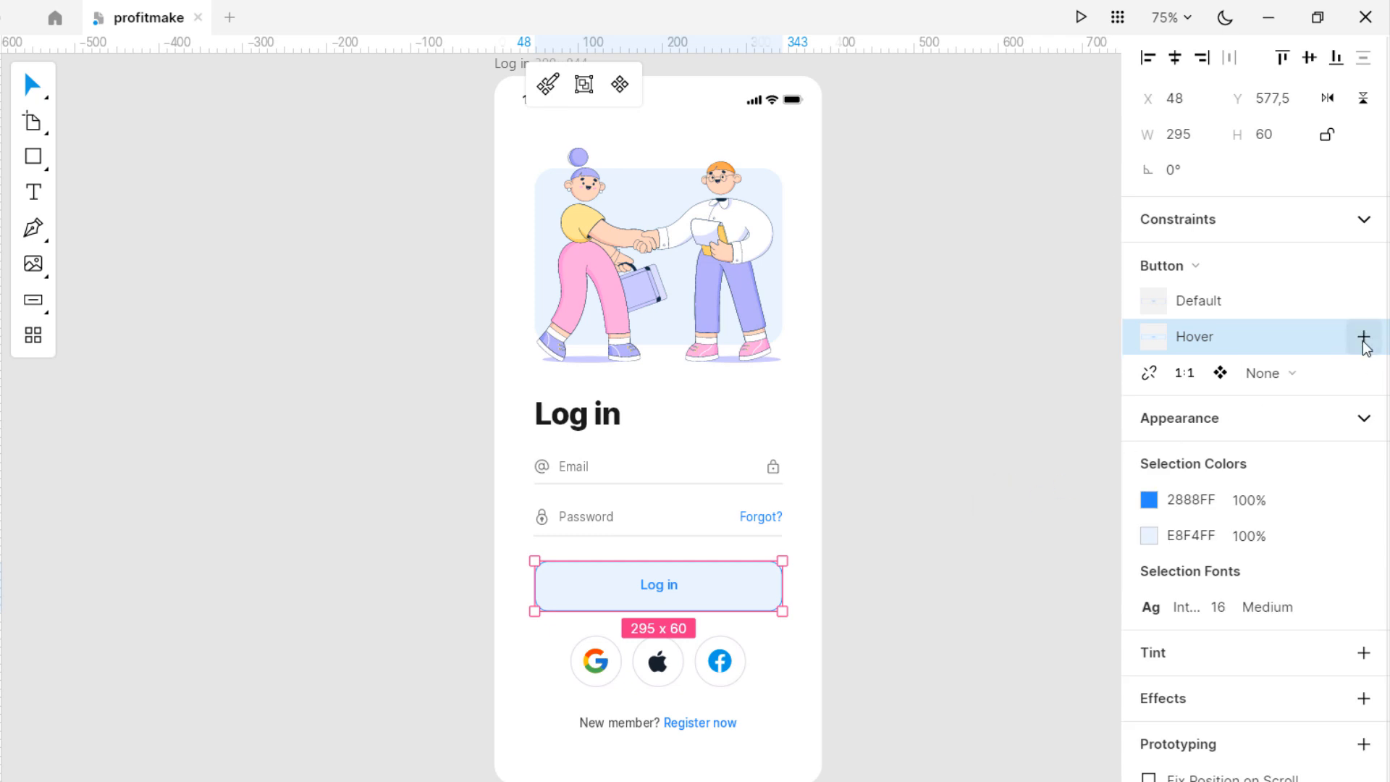
click(1364, 339)
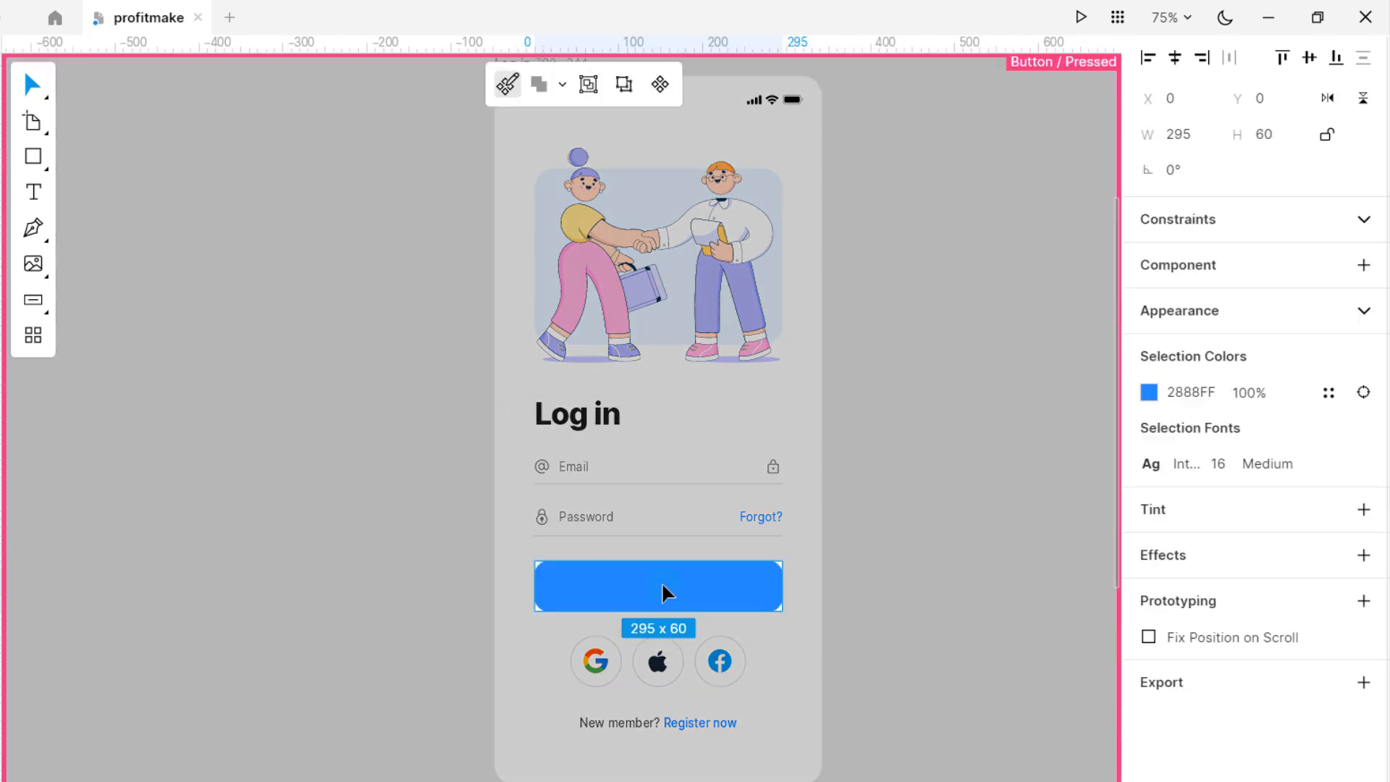
click(1279, 463)
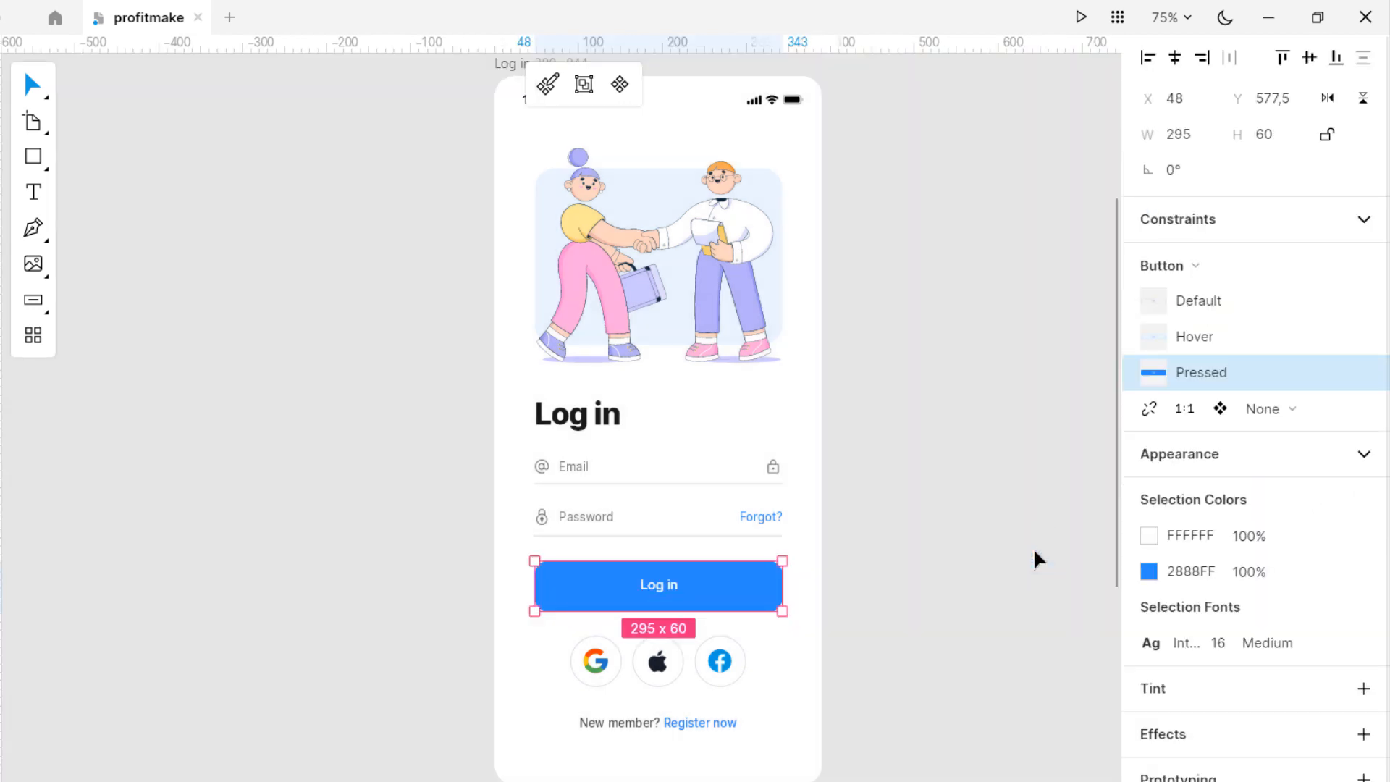
click(1195, 336)
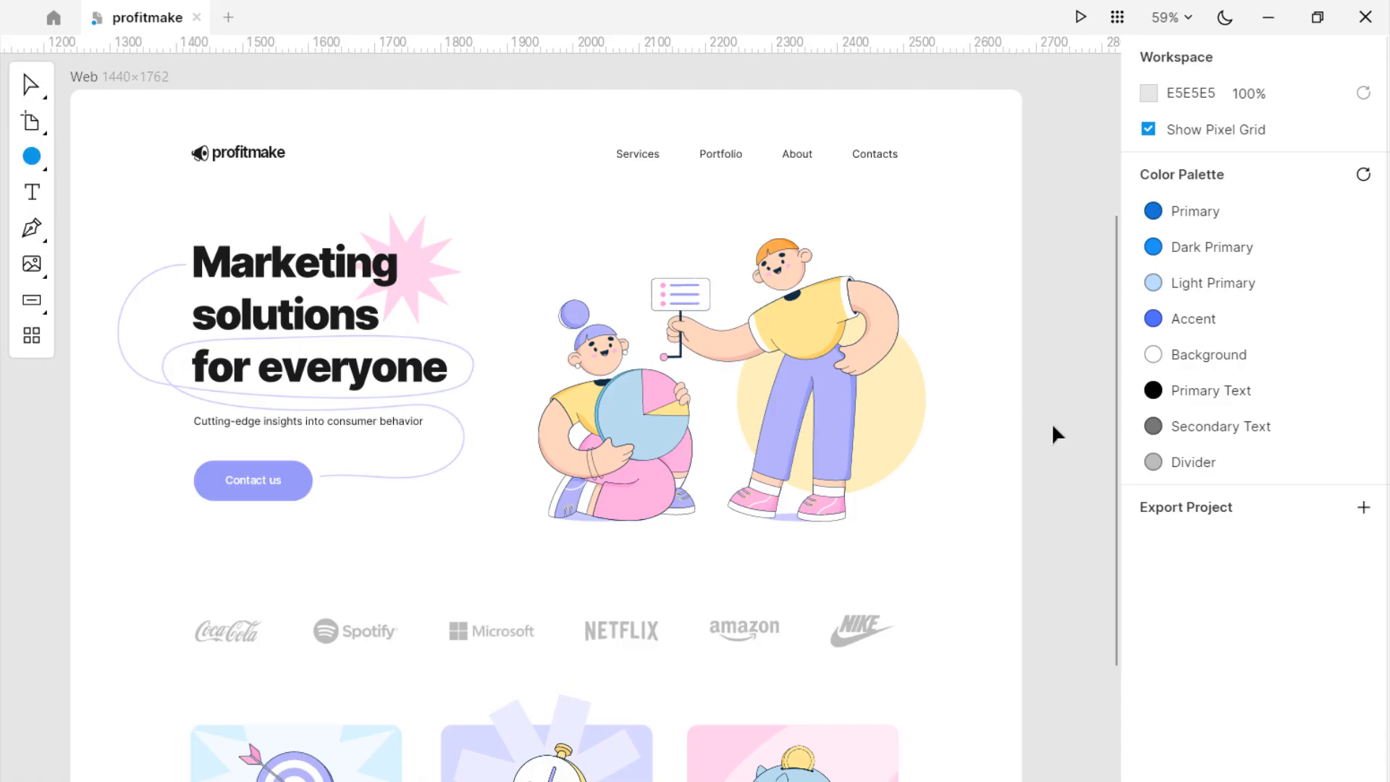
- Draw a pale lavender circle and position it over the stopwatch on the Saving your time card
drag(532, 193, 827, 488)
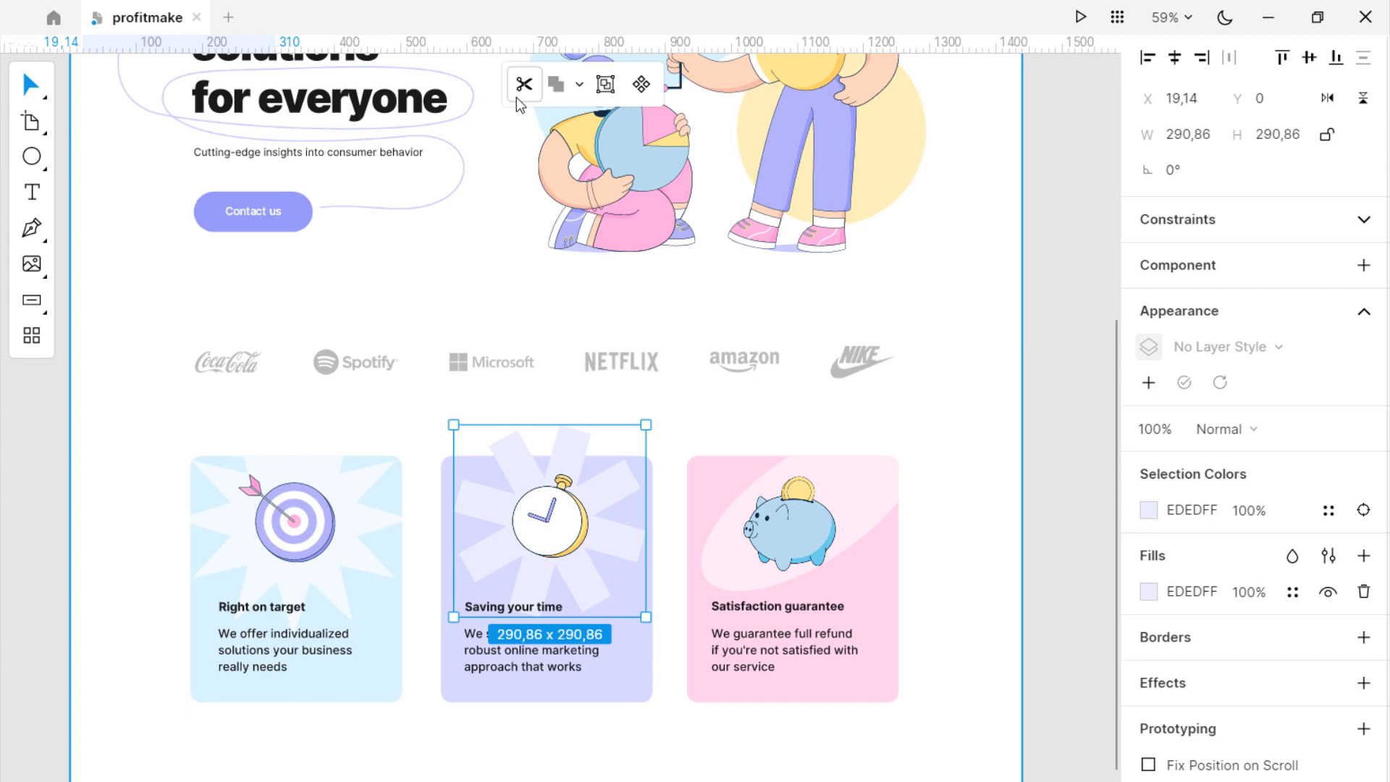
drag(547, 425, 547, 455)
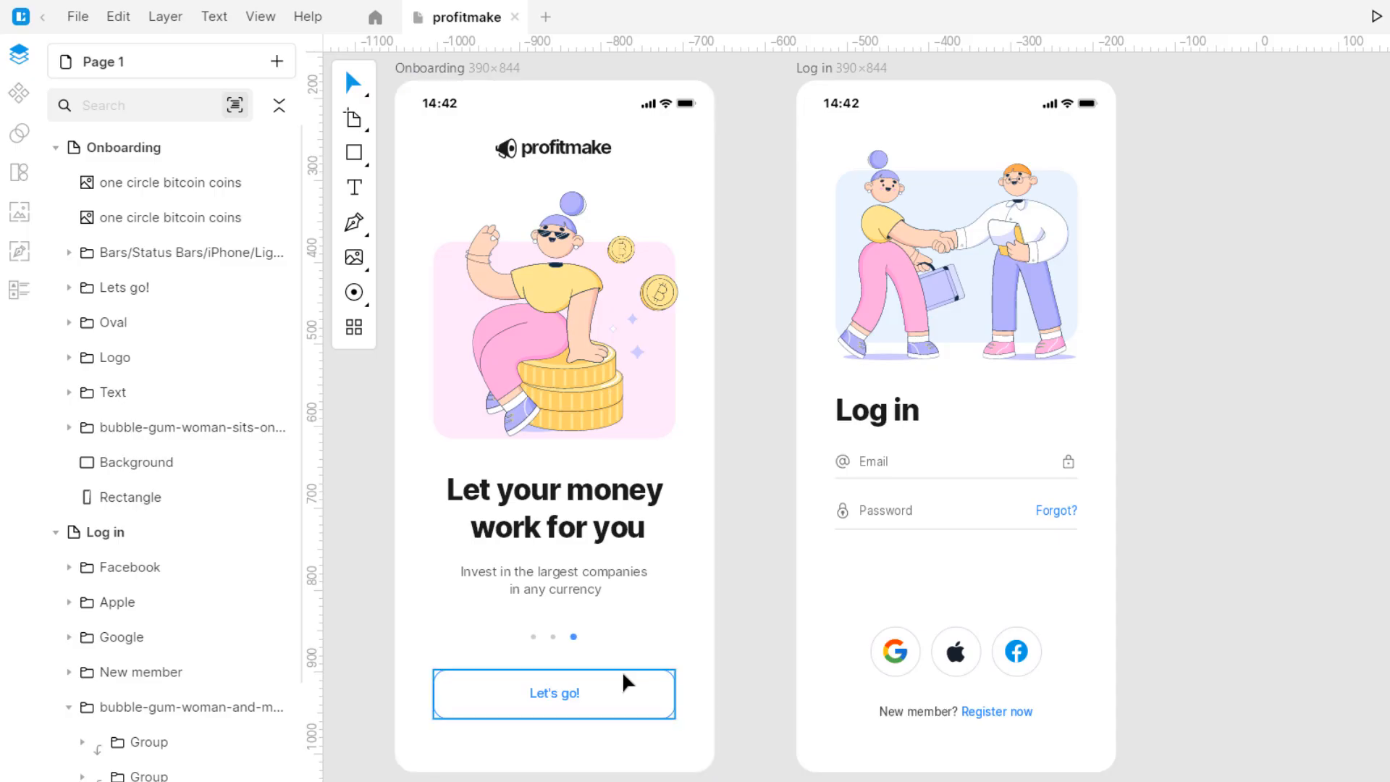
- Reuse the Let's go! button on the Log in screen and relabel it Log in
click(873, 584)
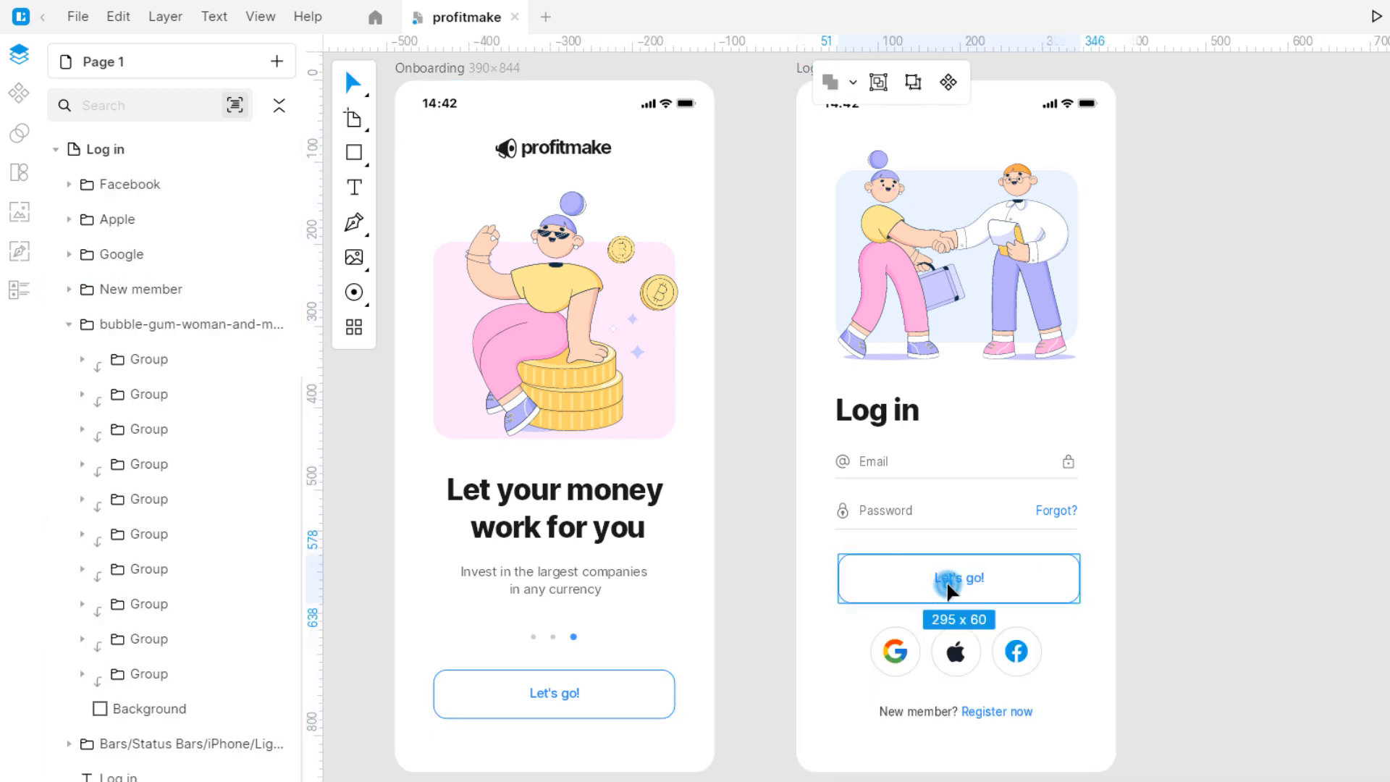
double_click(957, 578)
text(Log in)
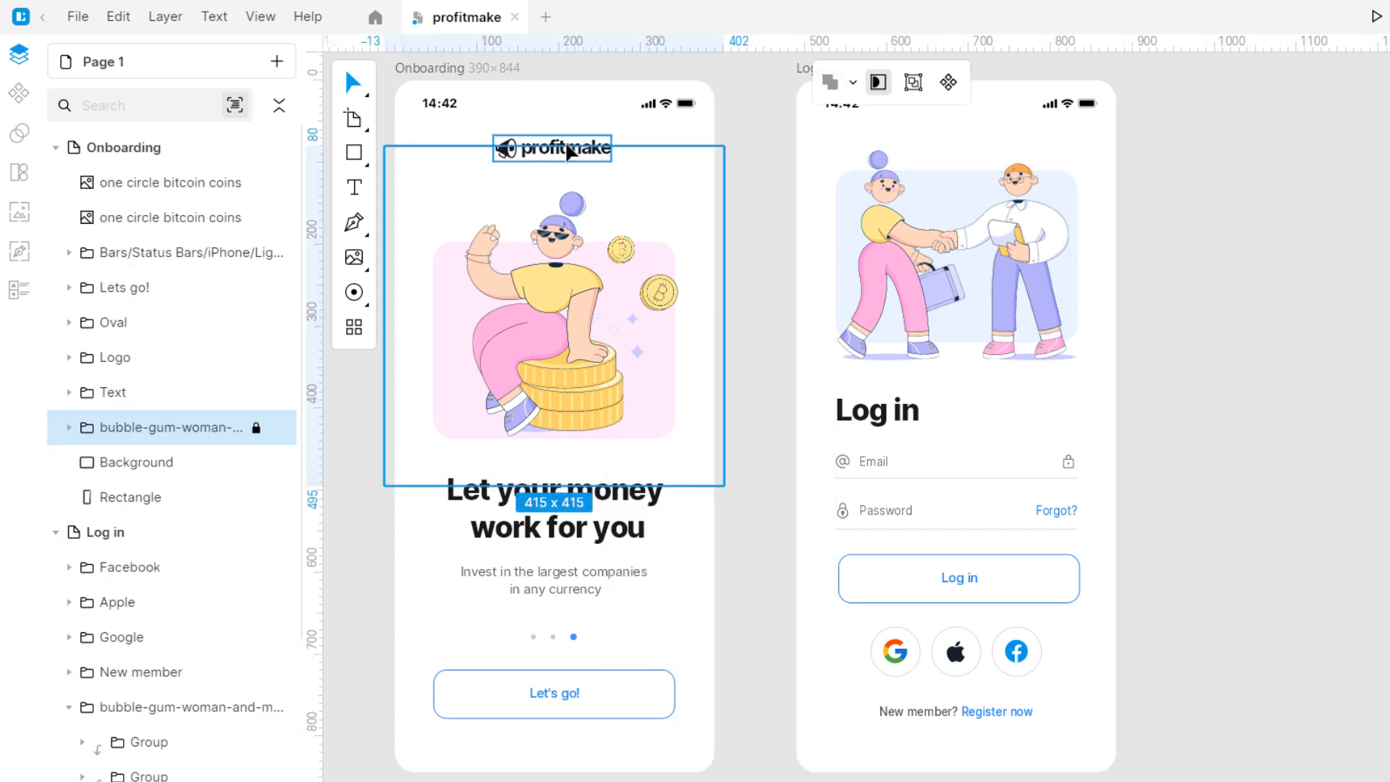
- Hide the profitmake logo on Onboarding and bring up actions for the page-indicator dots
right_click(550, 148)
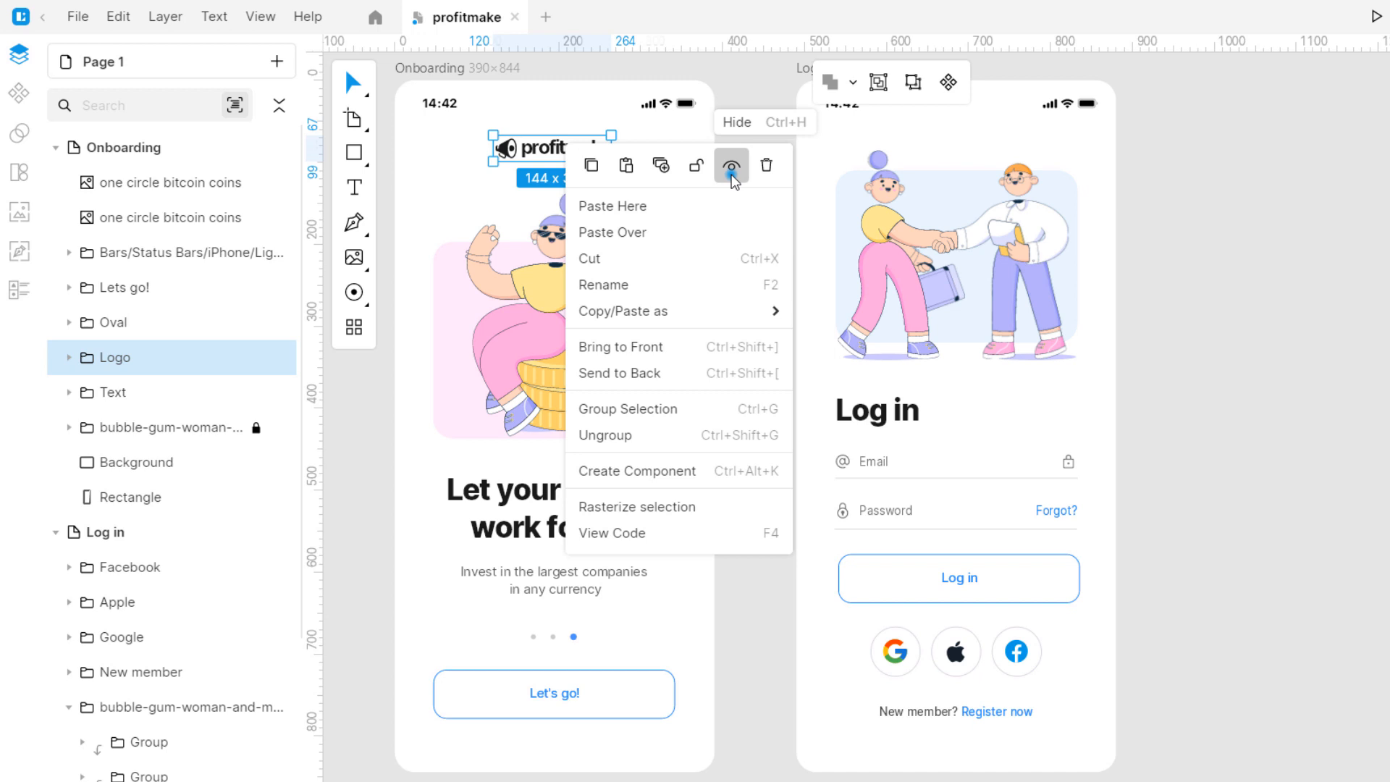
click(731, 165)
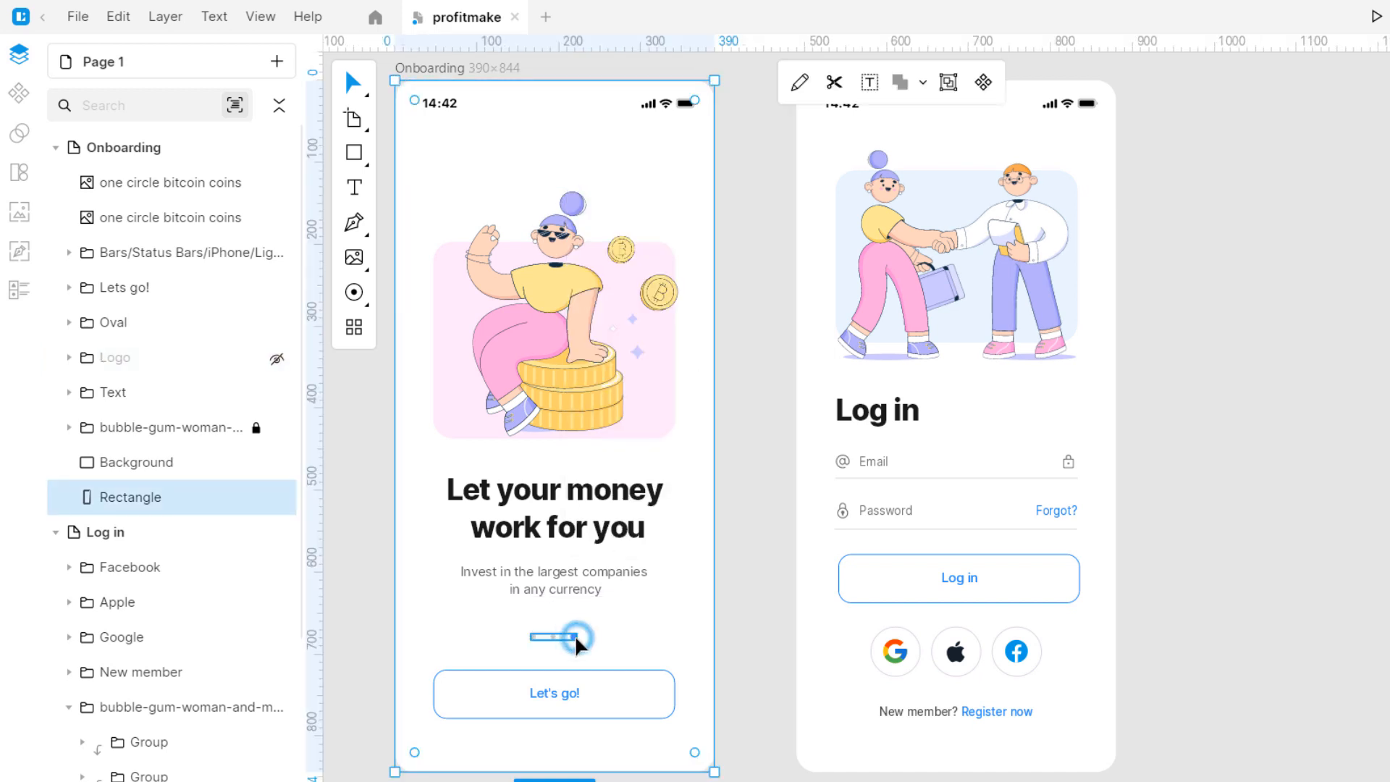
right_click(555, 637)
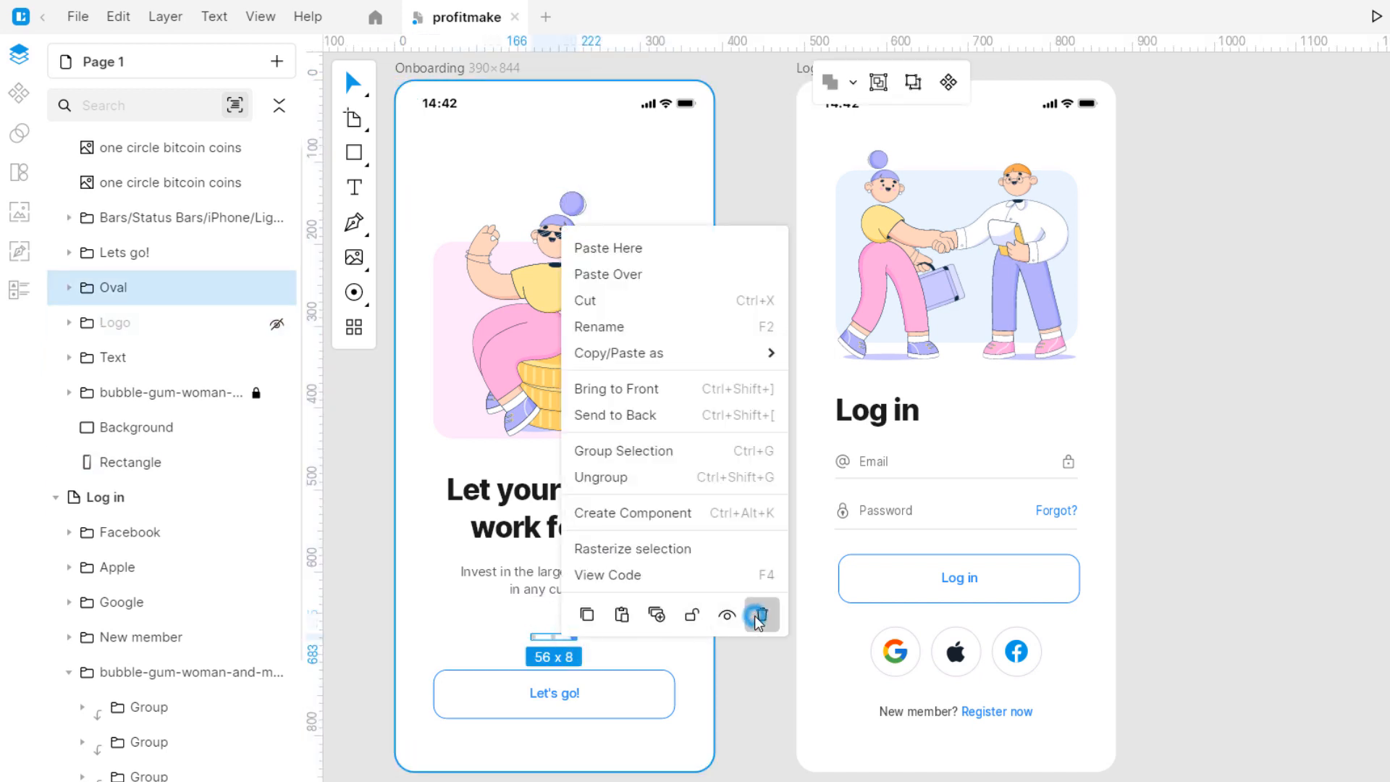